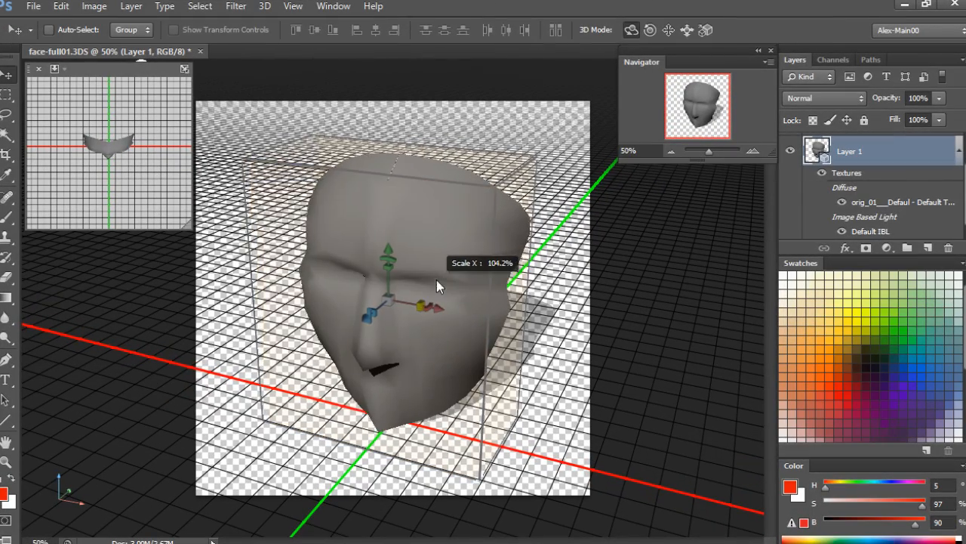
# Step: Scale the 3D head model up to about 104% with the scale gizmo
pyautogui.moveTo(441, 285); pyautogui.dragTo(474, 254)
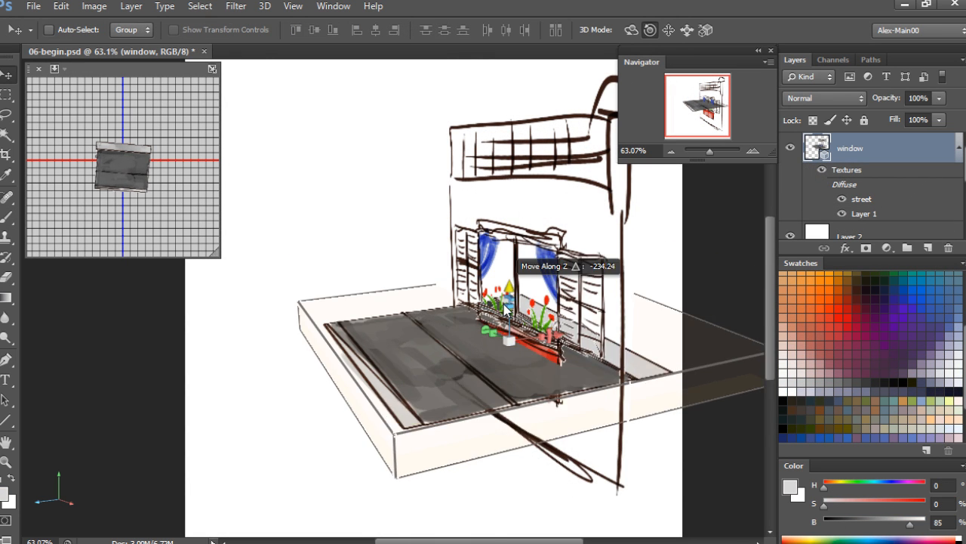
# Step: Push the 3D window wall back along Z and slide the street sideways beneath it
pyautogui.moveTo(506, 324); pyautogui.dragTo(510, 431)
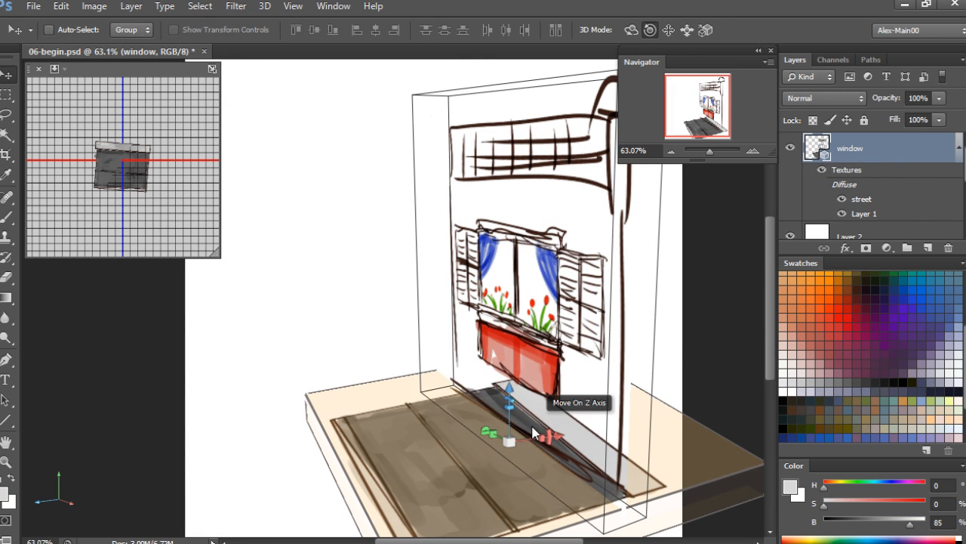
pyautogui.moveTo(551, 438); pyautogui.dragTo(471, 453)
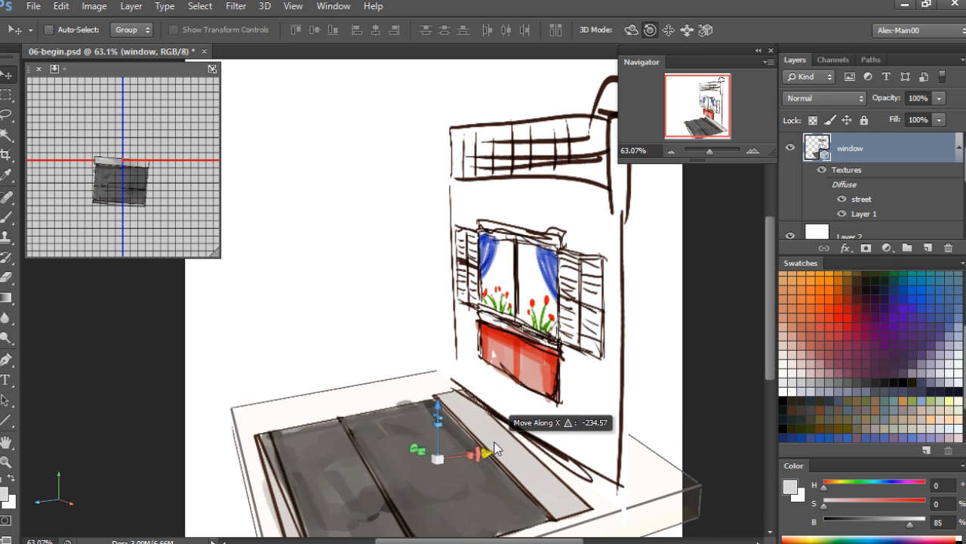
pyautogui.rightClick(483, 450)
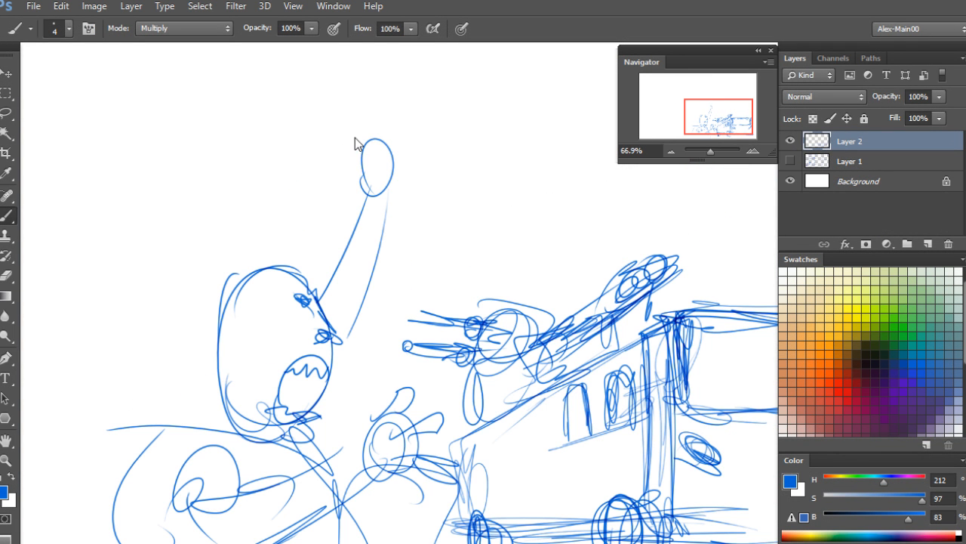
# Step: Brush-sketch an object into the figure's raised hand on Layer 2
pyautogui.moveTo(347, 143); pyautogui.dragTo(359, 91)
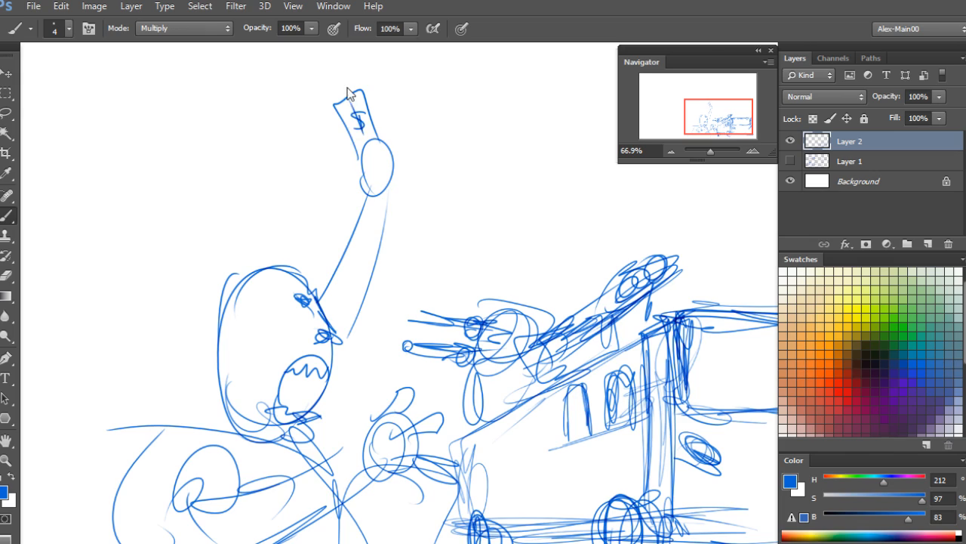
pyautogui.click(309, 52)
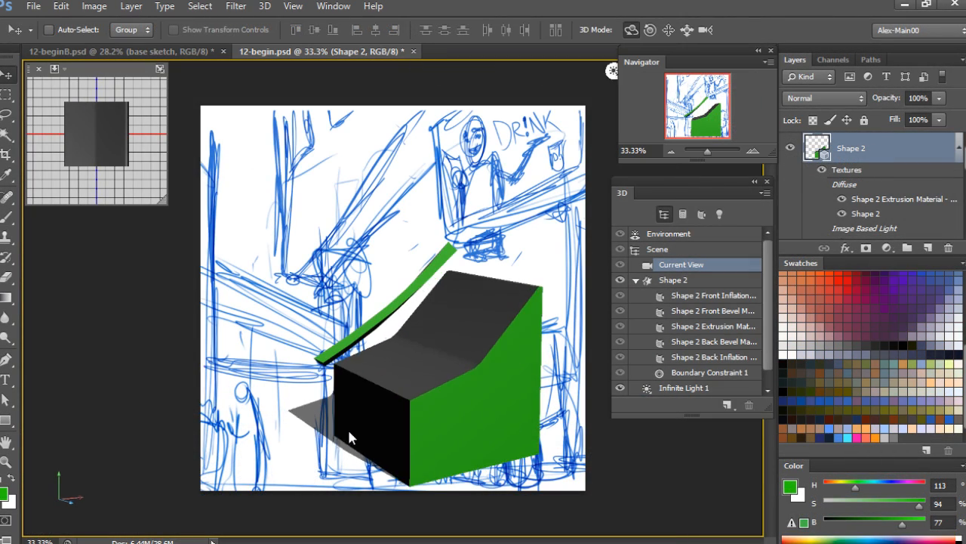
# Step: Nudge the extruded Shape 2 block into place over the blue sketch
pyautogui.moveTo(350, 437); pyautogui.dragTo(332, 435)
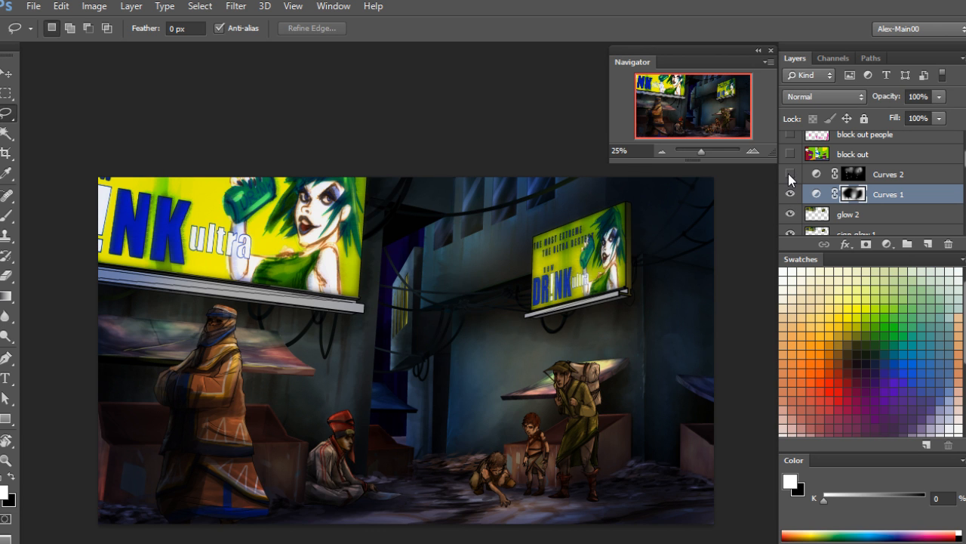
# Step: Make the Curves 2 adjustment layer visible to brighten and warm the alley painting
pyautogui.click(792, 174)
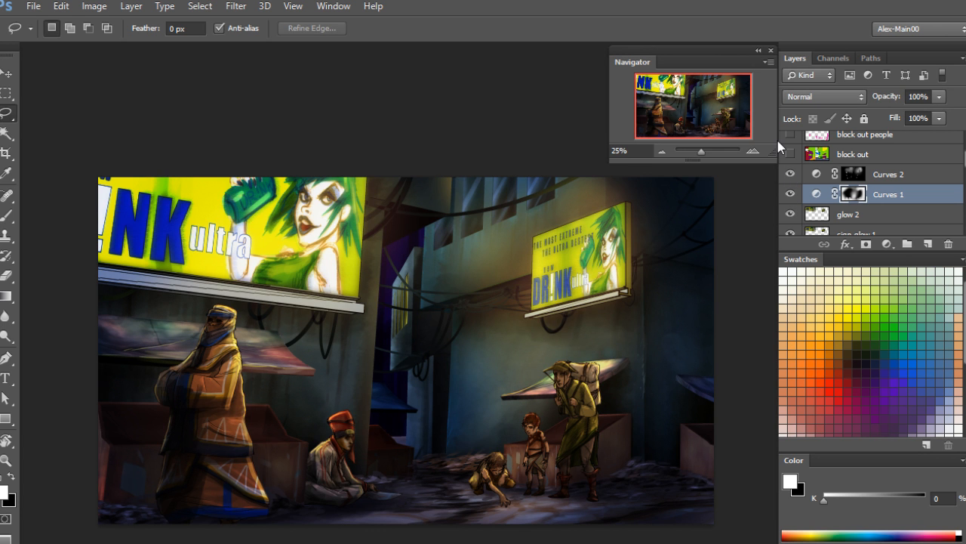